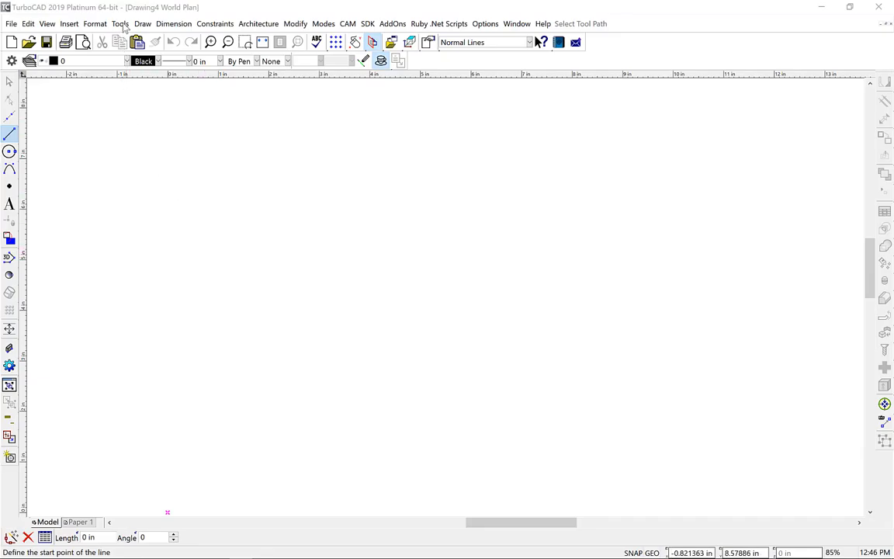
# Create a new underlay named '767' from boeing757OneView.pdf
pyautogui.click(119, 23)
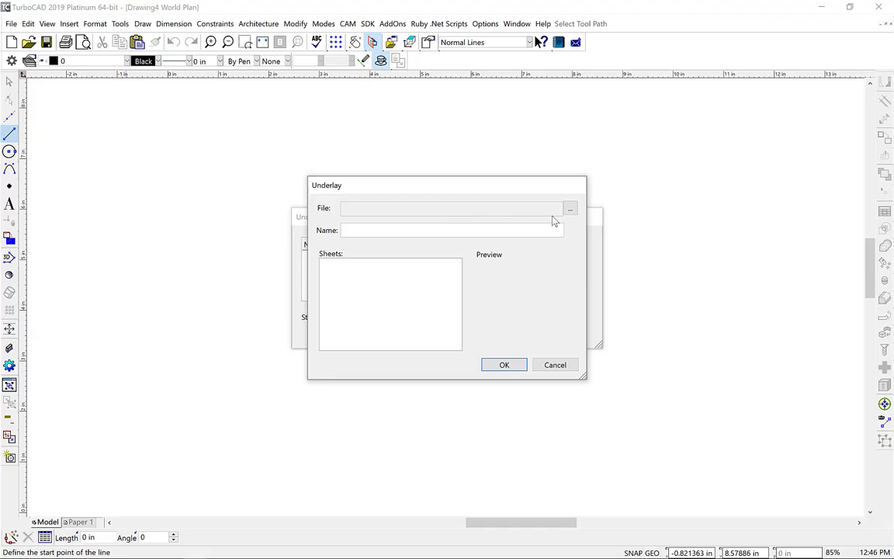
pyautogui.click(569, 208)
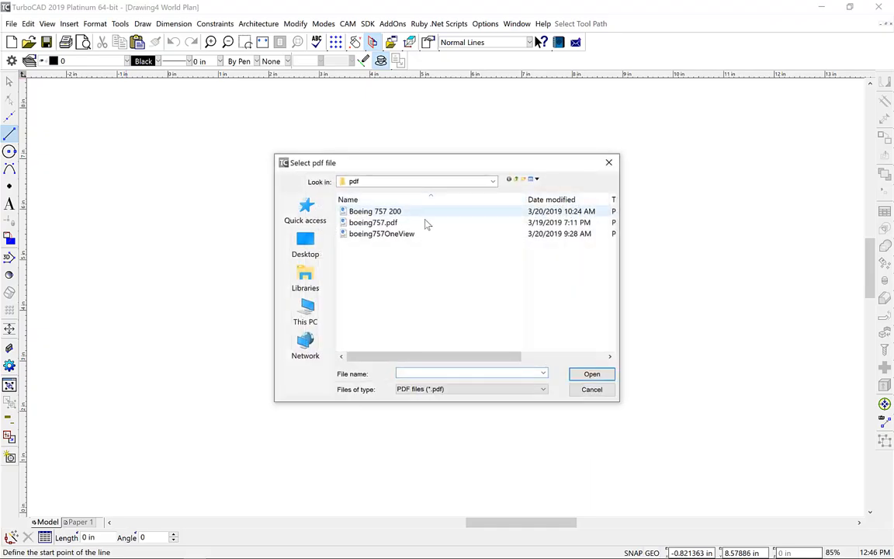
pyautogui.click(381, 234)
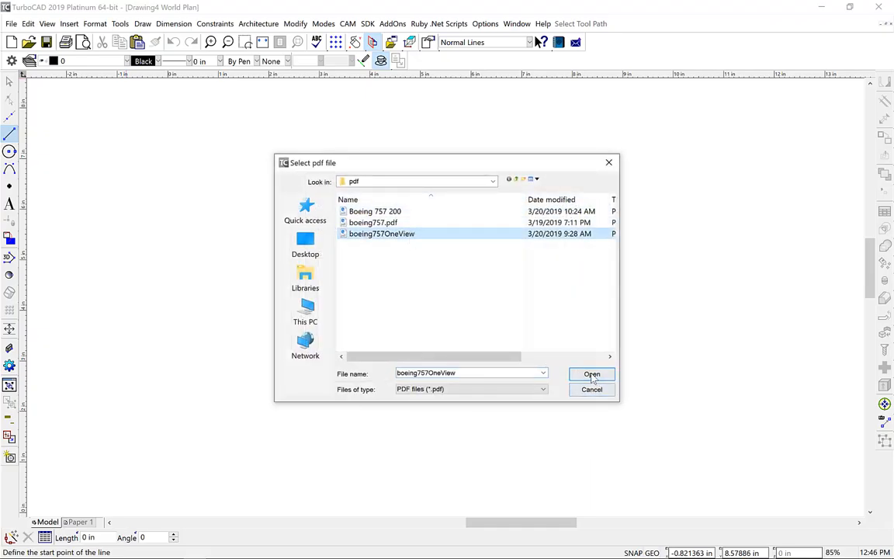
pyautogui.click(591, 374)
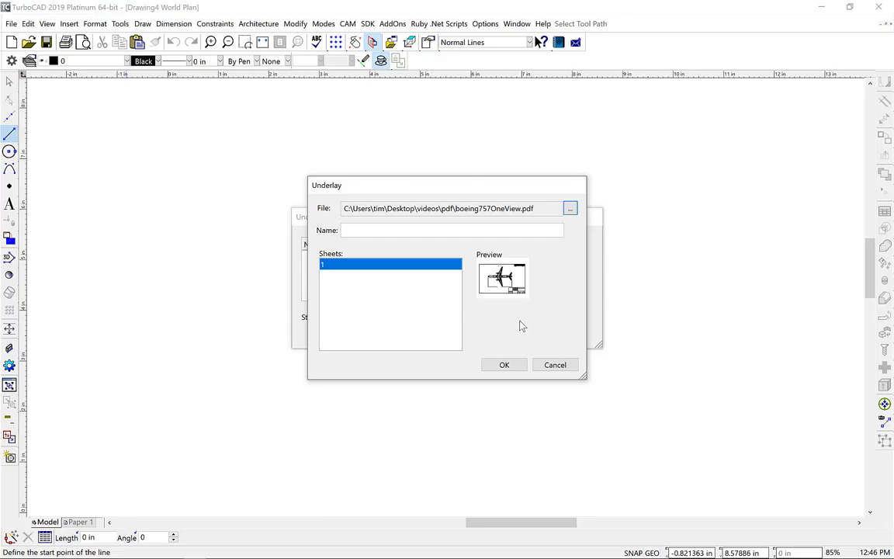
pyautogui.moveTo(383, 241)
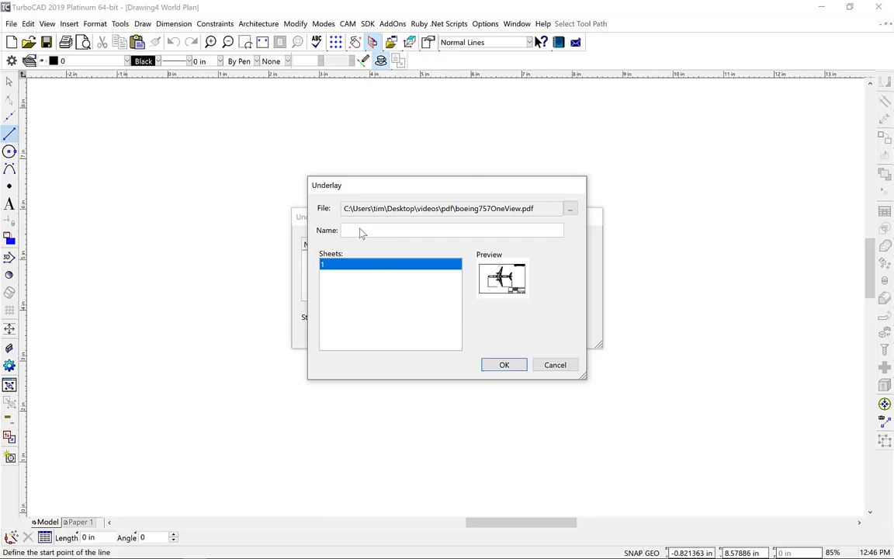
pyautogui.write('767')
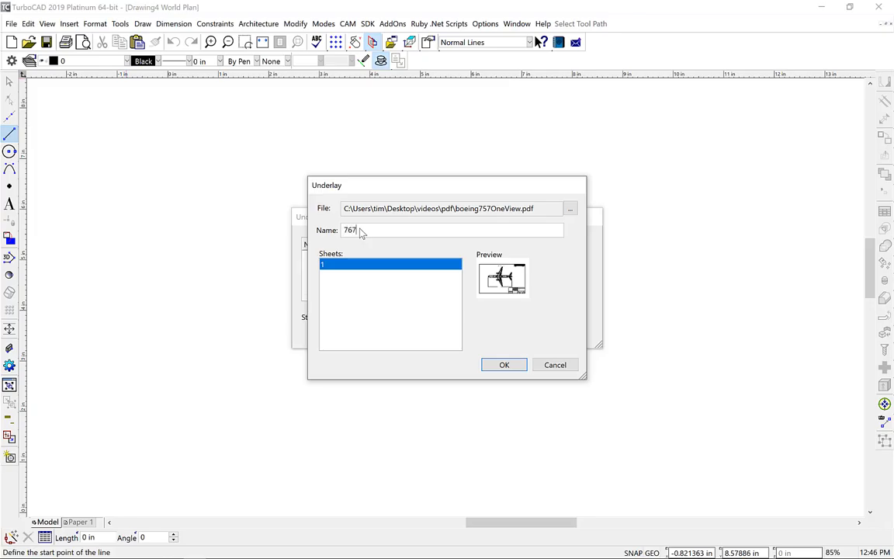
pyautogui.click(504, 365)
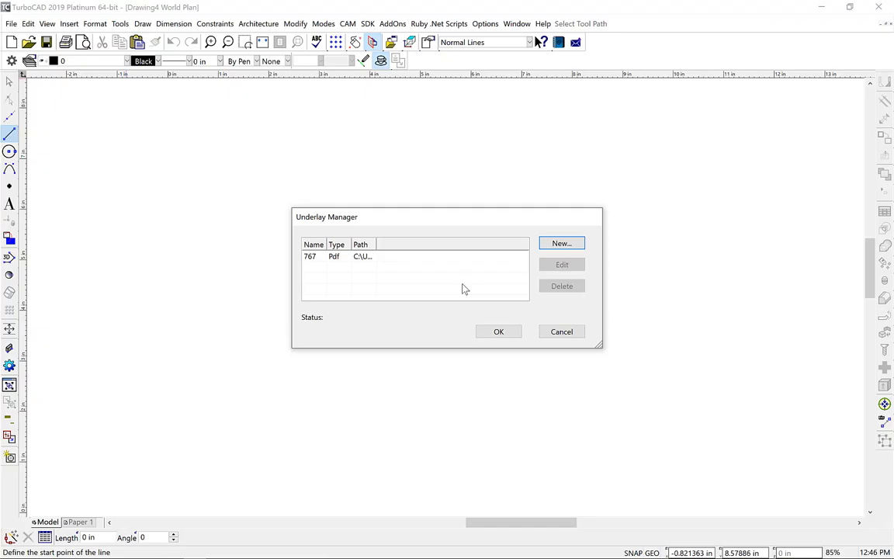
pyautogui.moveTo(462, 286)
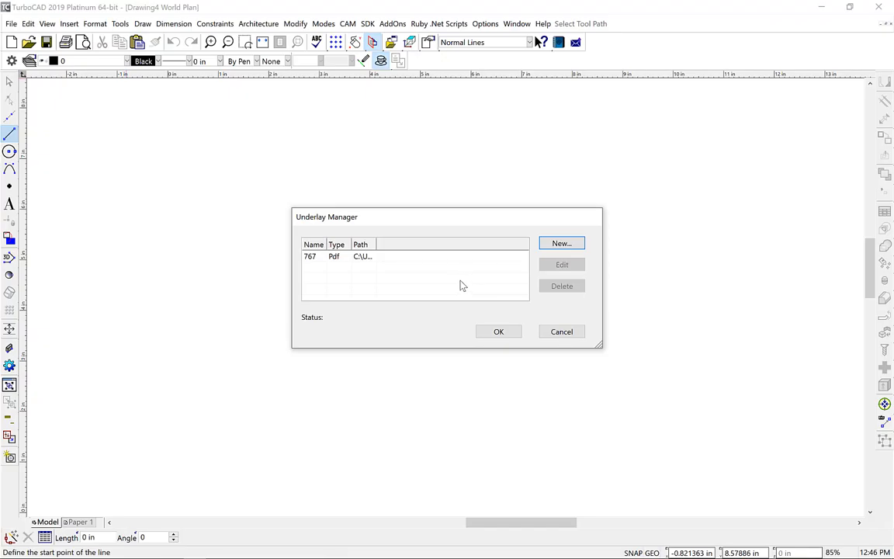
pyautogui.moveTo(499, 331)
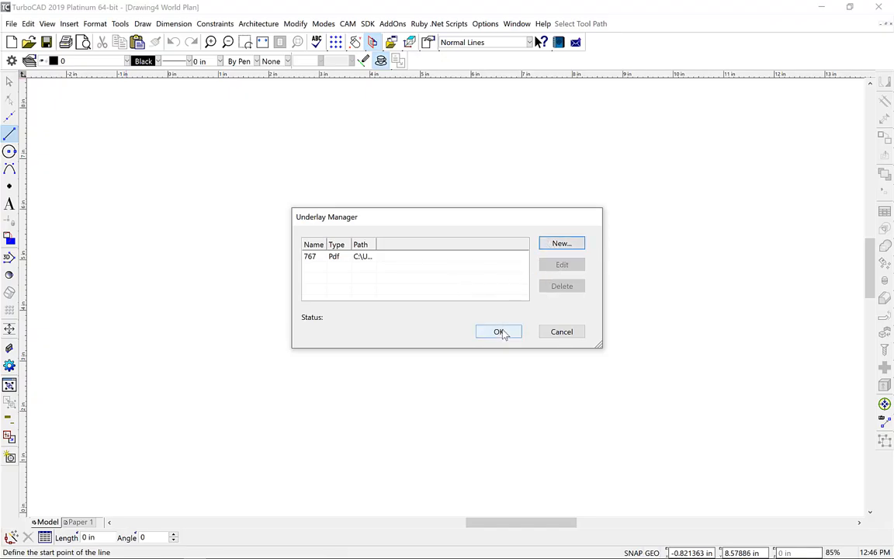
# Close the Underlay Manager and start inserting the 767 underlay style
pyautogui.click(498, 331)
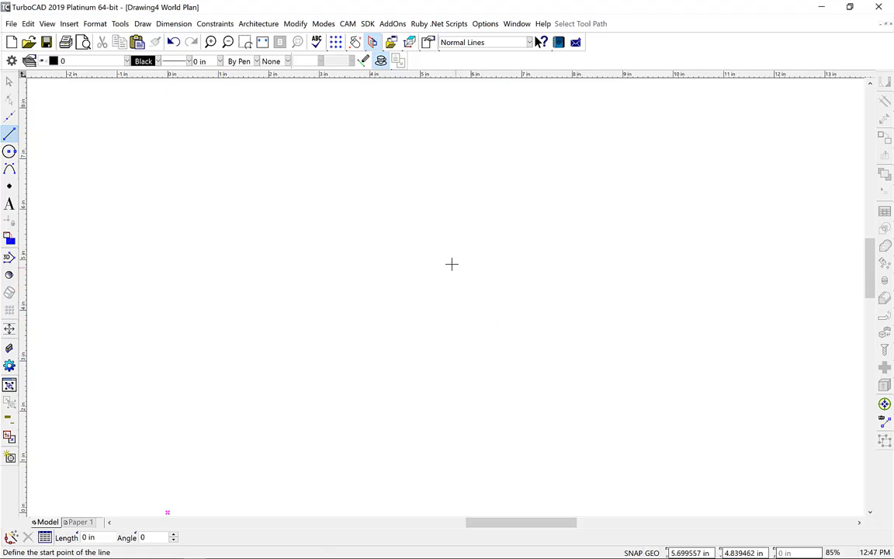
pyautogui.moveTo(457, 264)
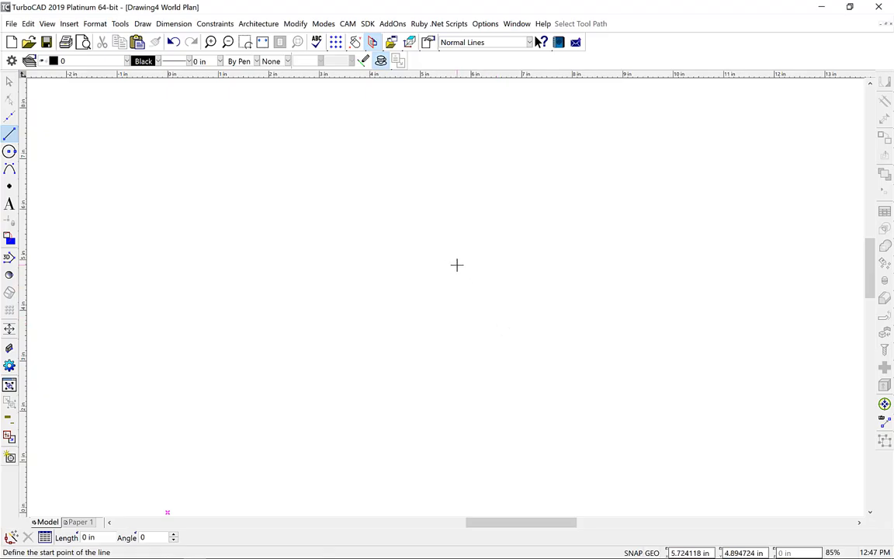
pyautogui.moveTo(299, 183)
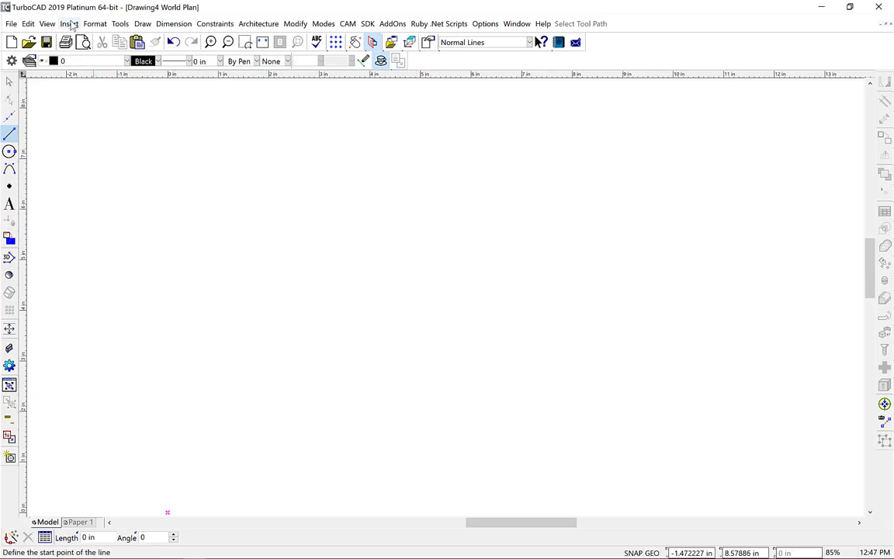
pyautogui.click(69, 23)
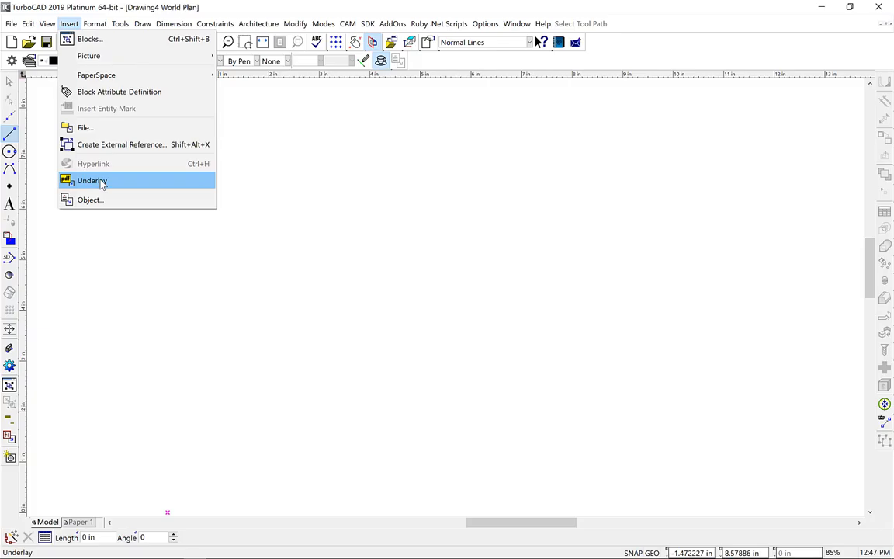
pyautogui.click(92, 180)
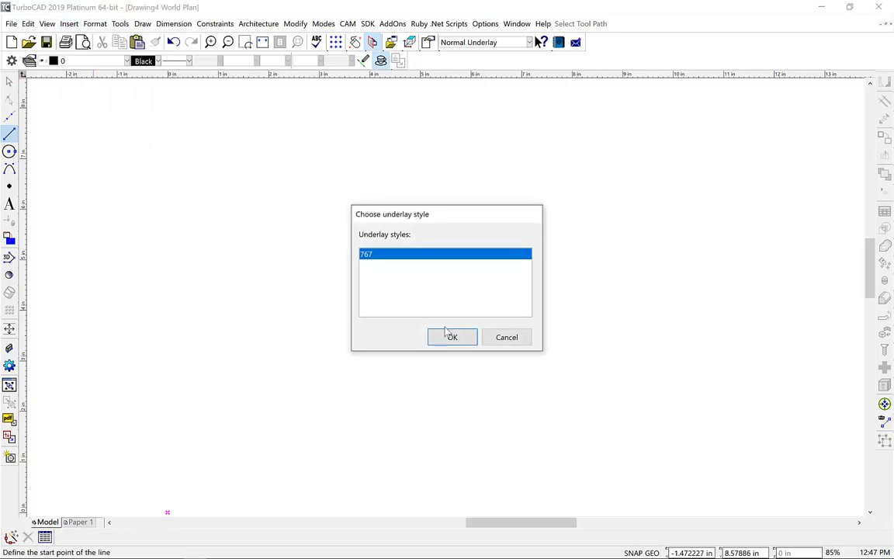
pyautogui.click(452, 336)
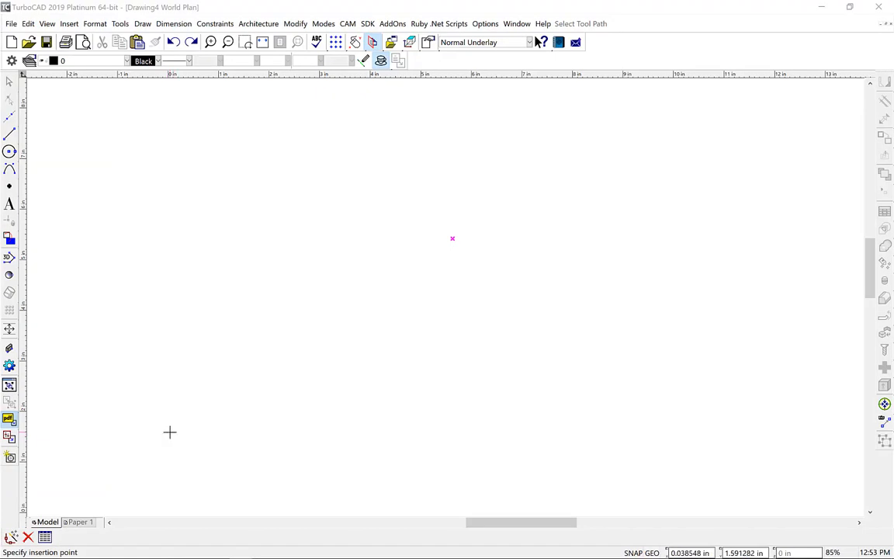
pyautogui.moveTo(268, 409)
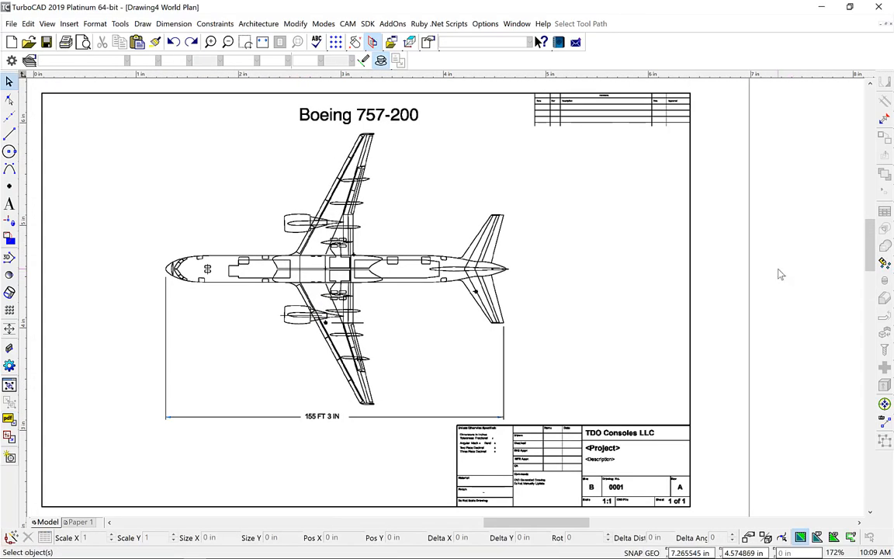
pyautogui.click(245, 42)
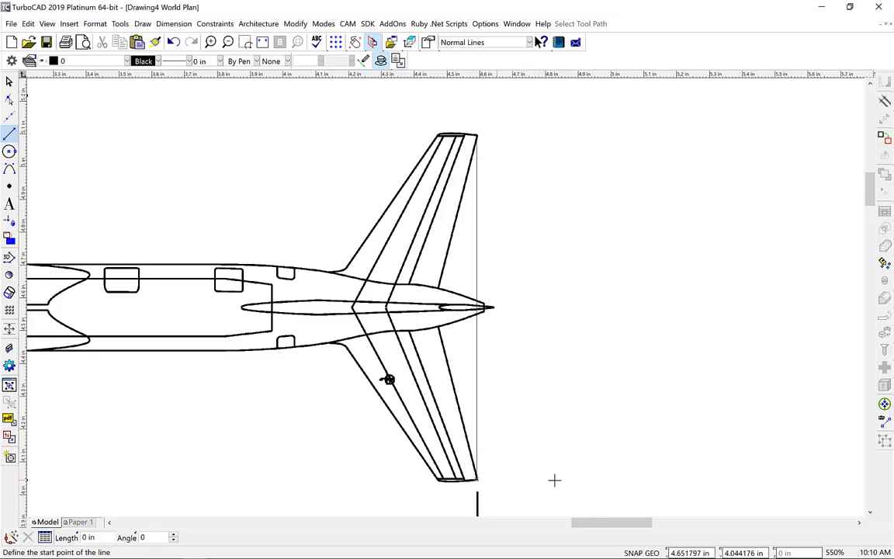
pyautogui.moveTo(580, 467)
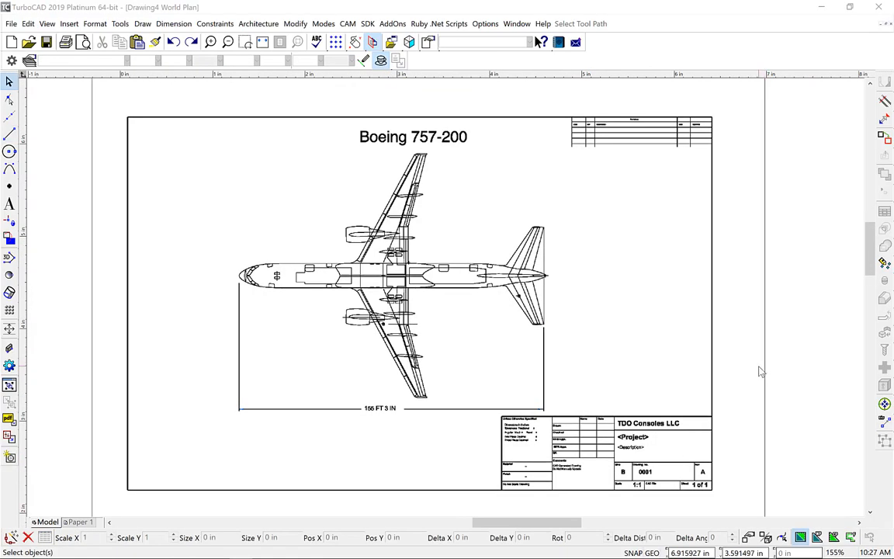
pyautogui.moveTo(749, 363)
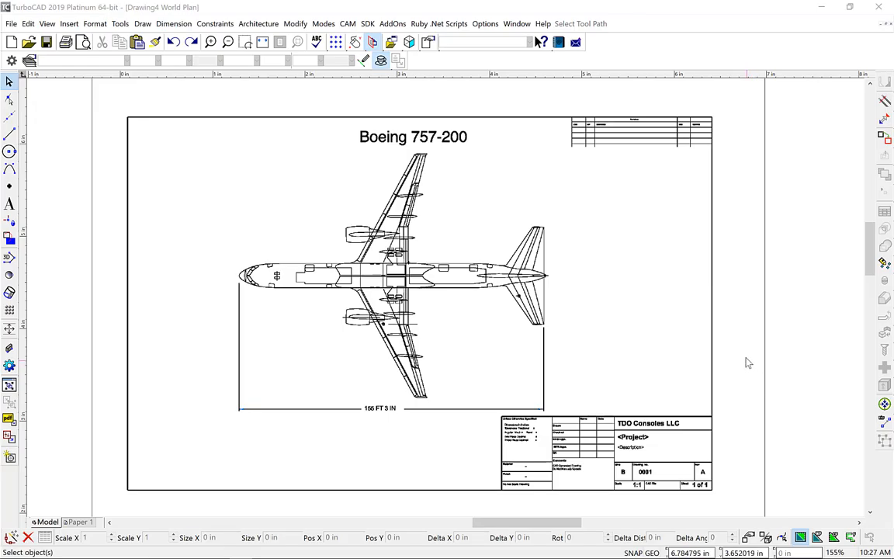
pyautogui.moveTo(683, 375)
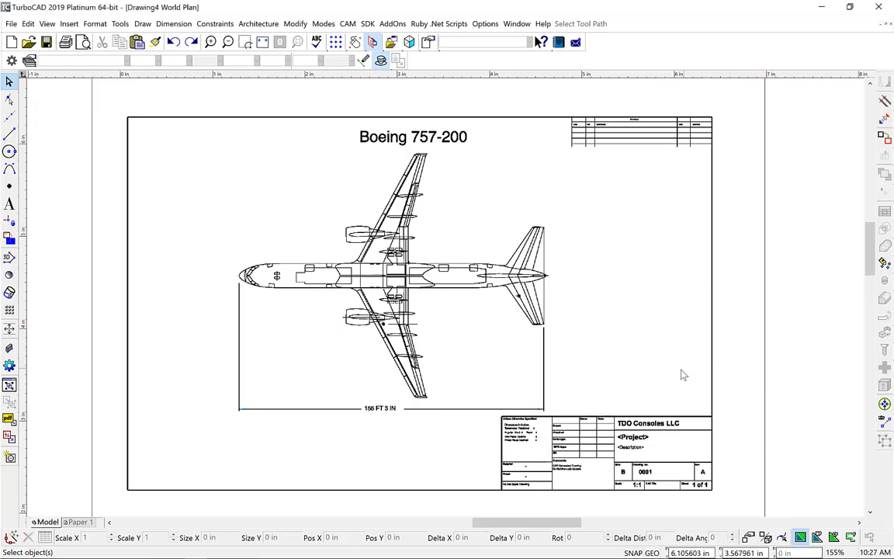
# Select the placed airplane underlay and show the Selection Info palette
pyautogui.click(656, 370)
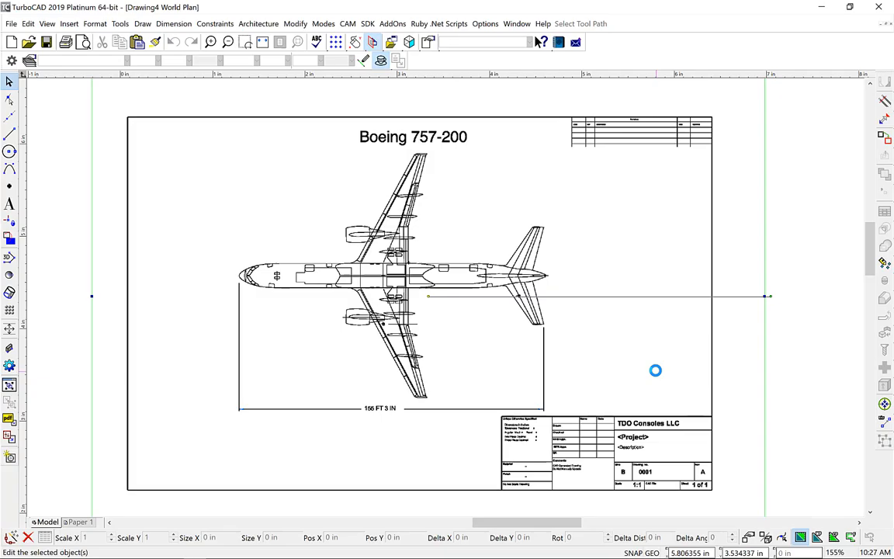
pyautogui.click(295, 23)
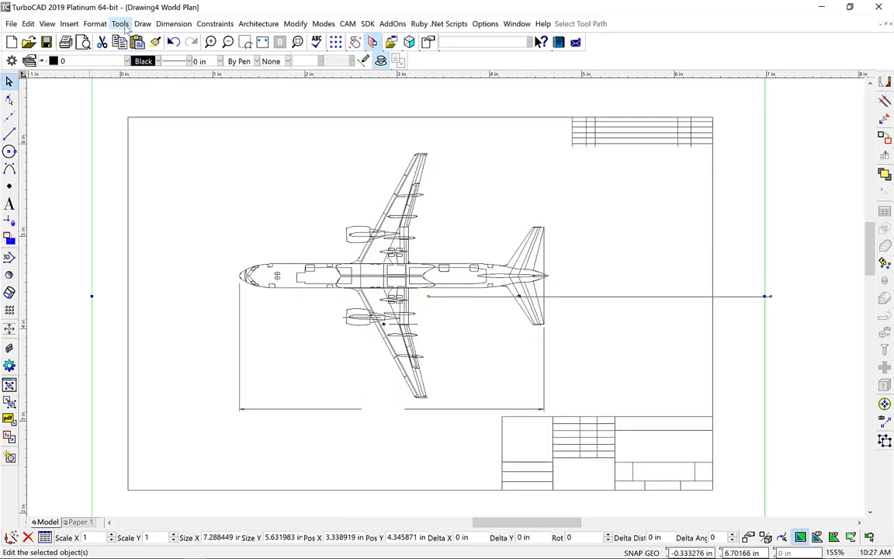
pyautogui.click(119, 23)
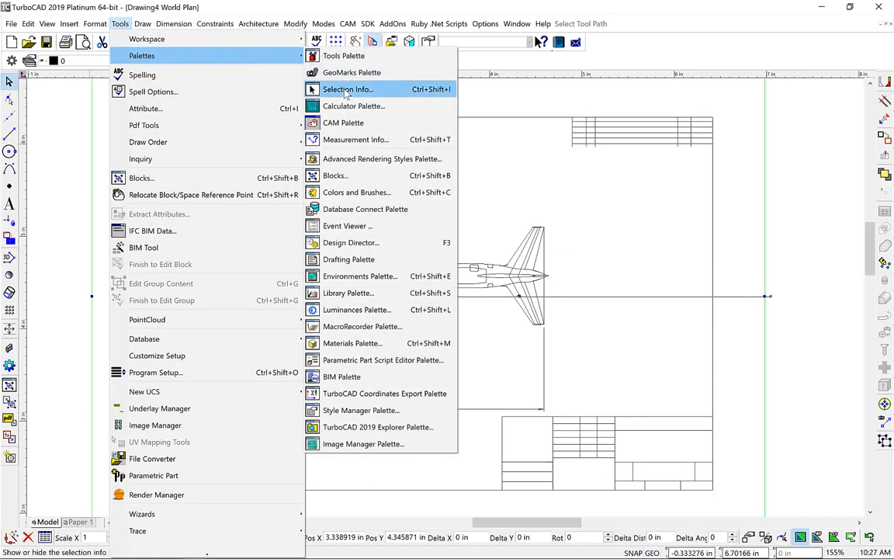
pyautogui.click(347, 89)
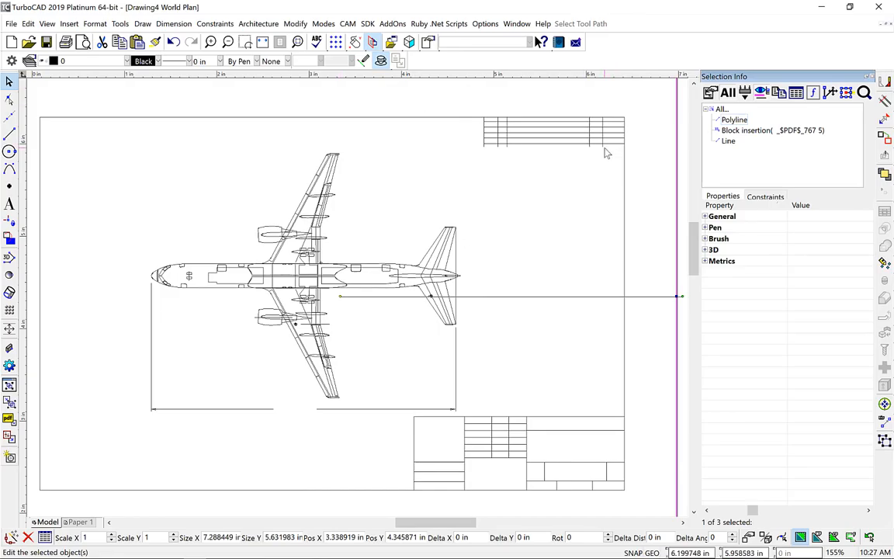
pyautogui.moveTo(584, 170)
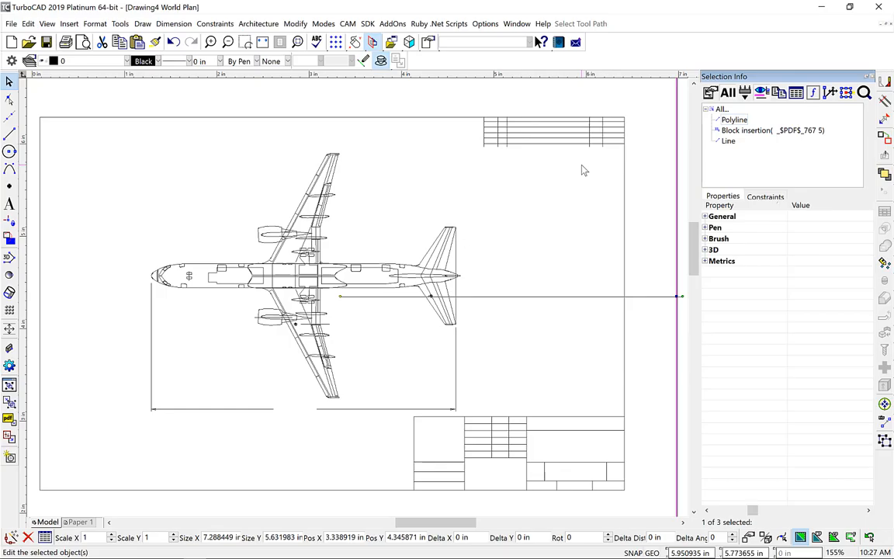
pyautogui.moveTo(433, 265)
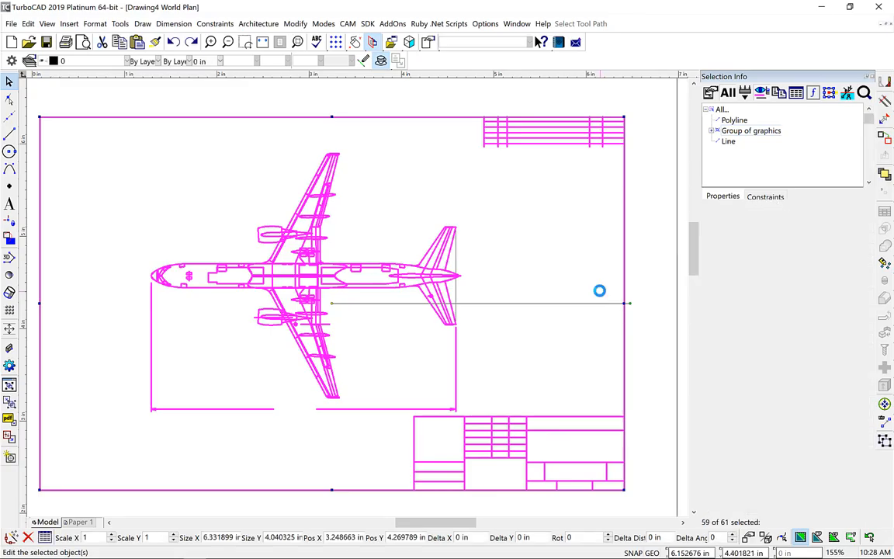
# Explode the plane graphics group, then start a new drawing with the Underlay Manager
pyautogui.click(632, 278)
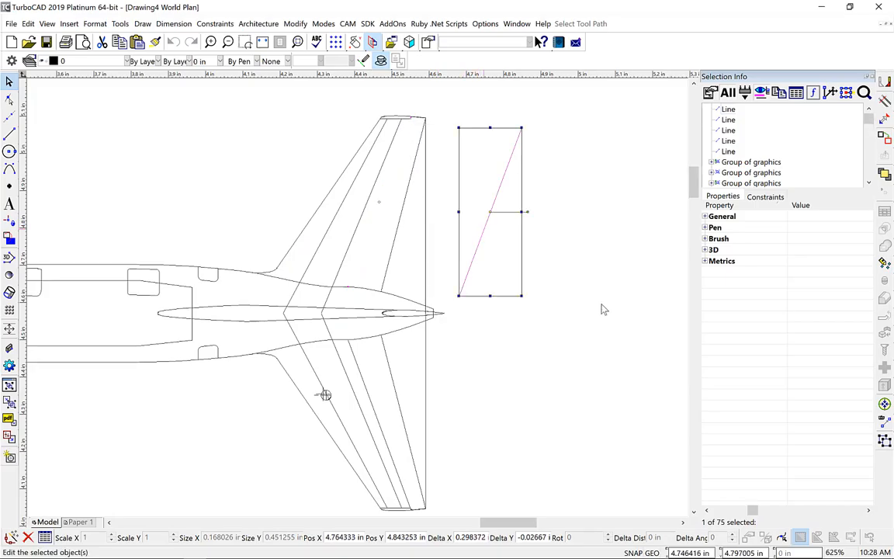
pyautogui.click(119, 24)
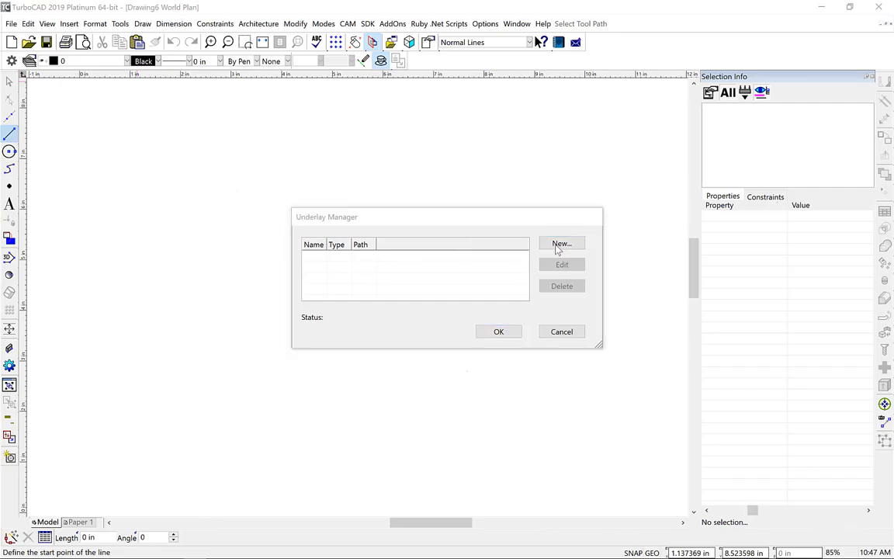
# Register eagle.pdf as a new underlay named 'eagle'
pyautogui.click(561, 243)
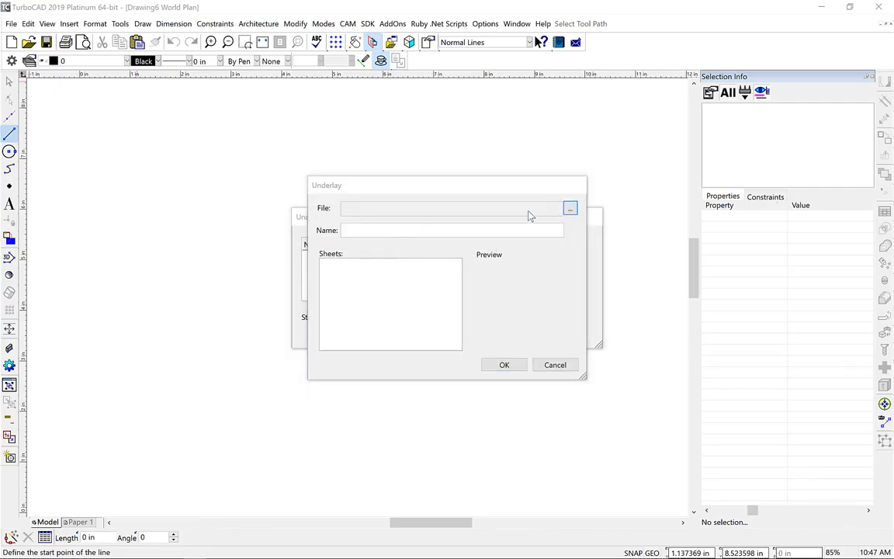
pyautogui.click(569, 208)
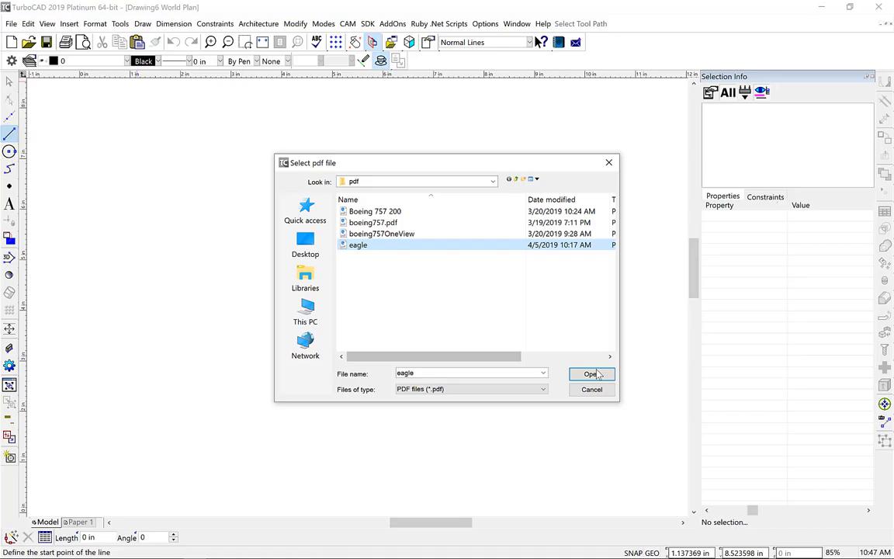
pyautogui.click(592, 373)
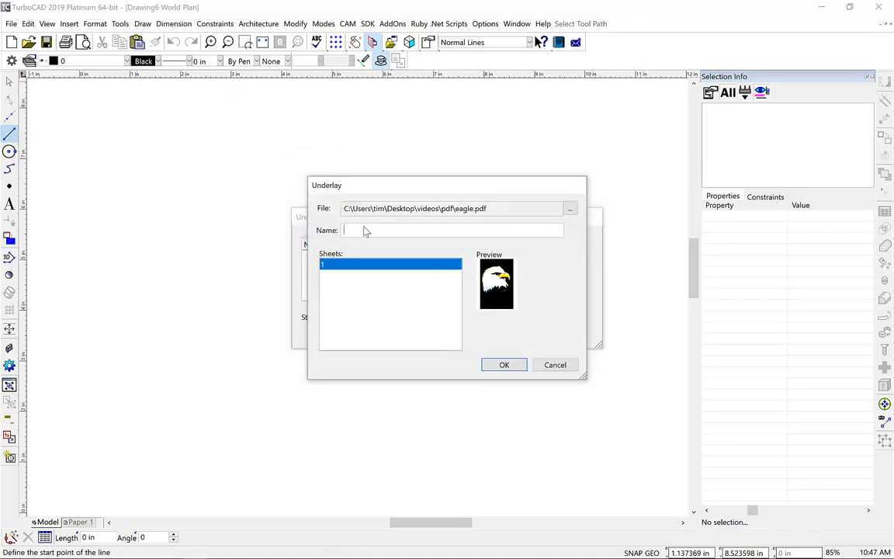
pyautogui.write('eagle')
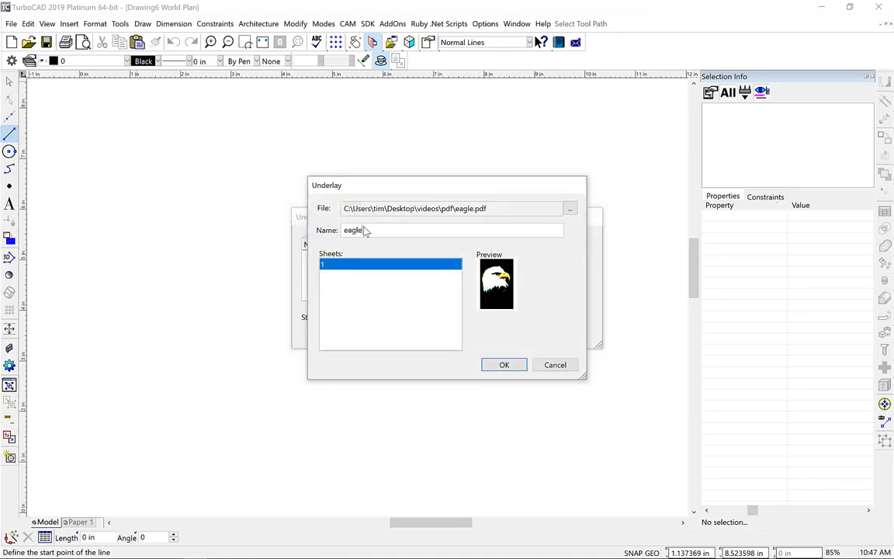
pyautogui.click(504, 365)
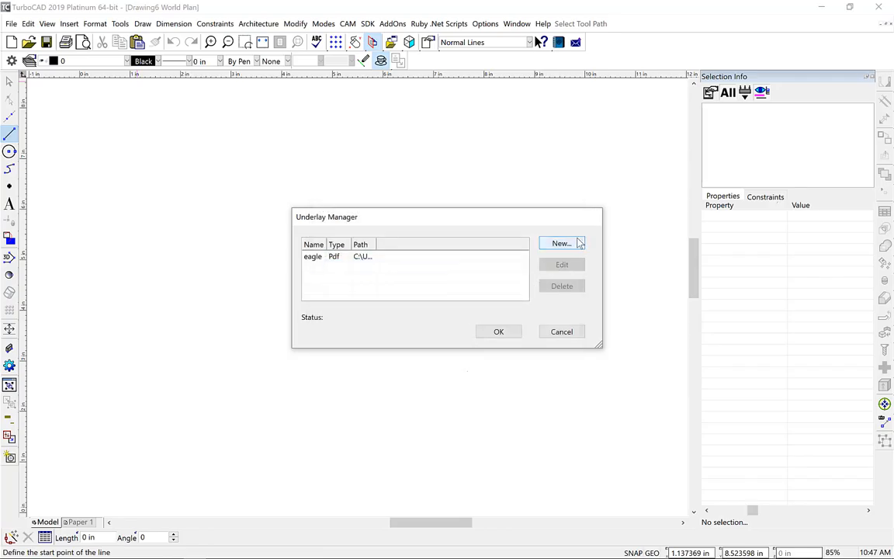
# Close the Underlay Manager and insert the eagle underlay into the drawing
pyautogui.click(560, 332)
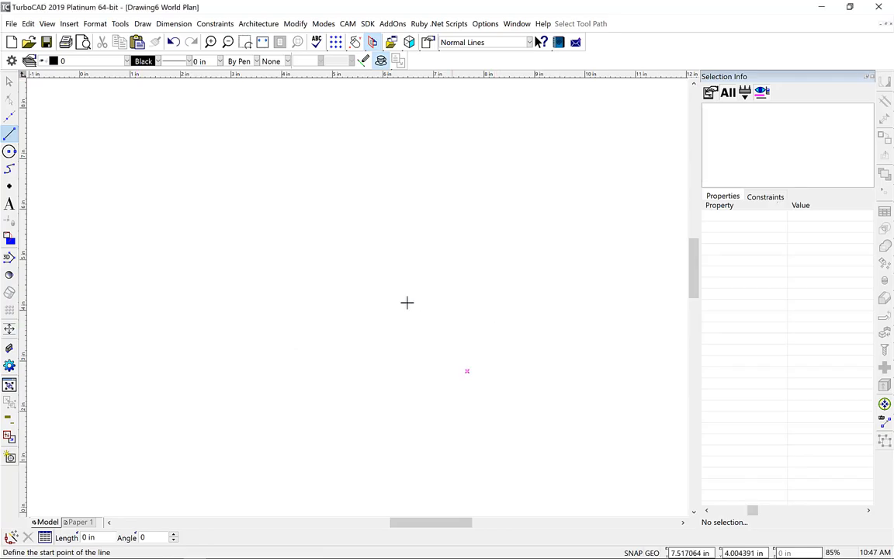
pyautogui.click(69, 23)
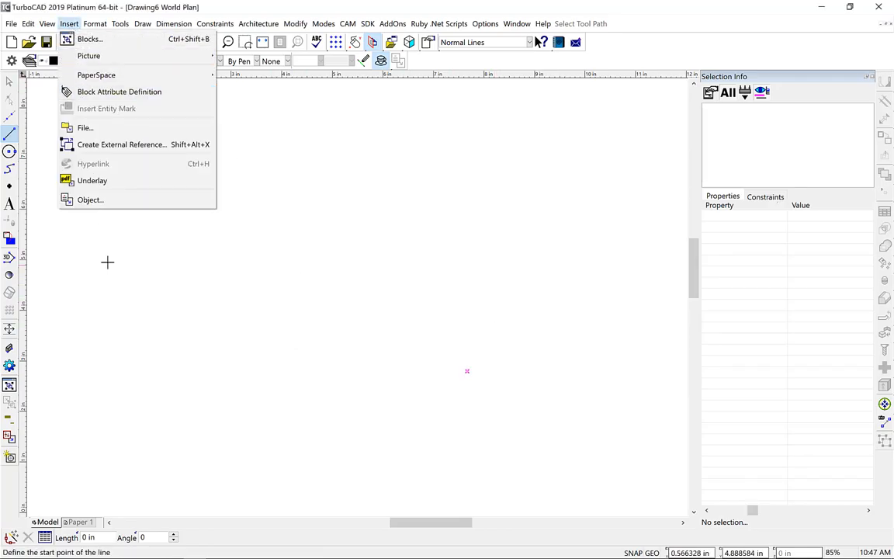
pyautogui.click(92, 180)
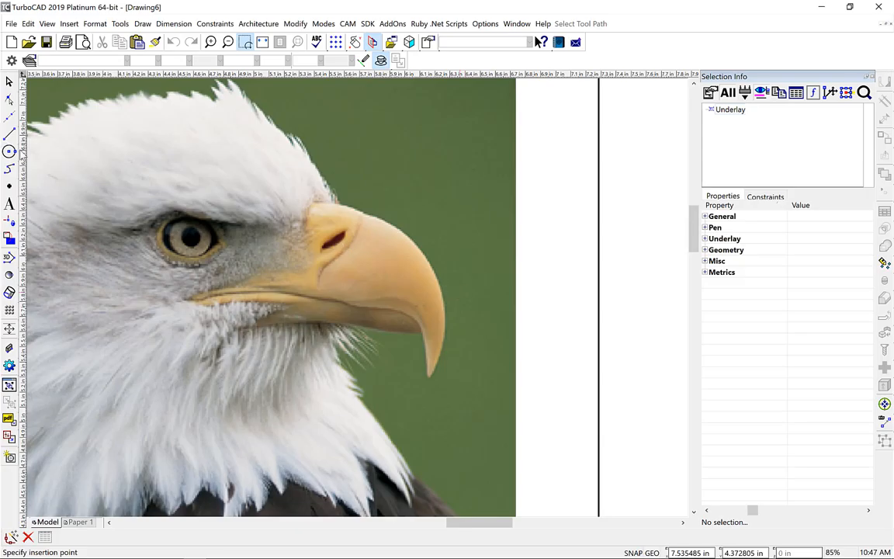
# Place the eagle underlay at its insertion point and work over the beak
pyautogui.click(10, 168)
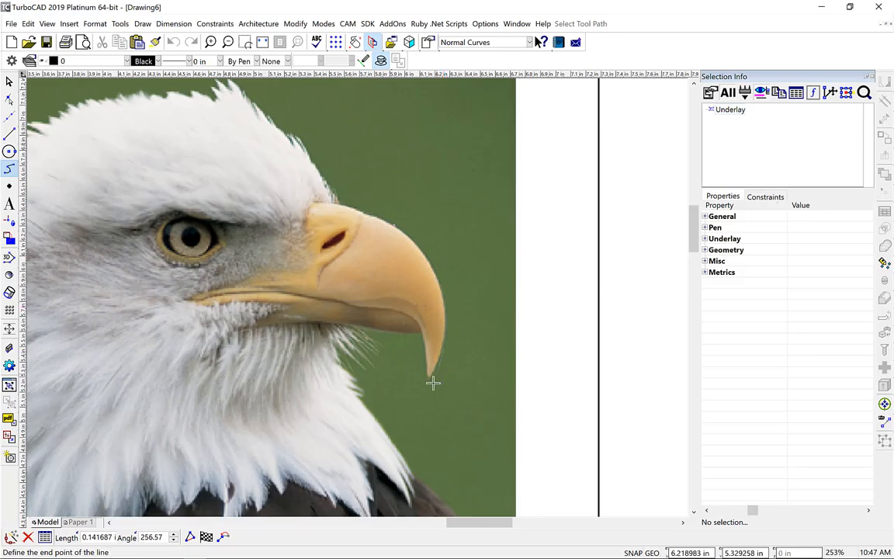
pyautogui.rightClick(433, 382)
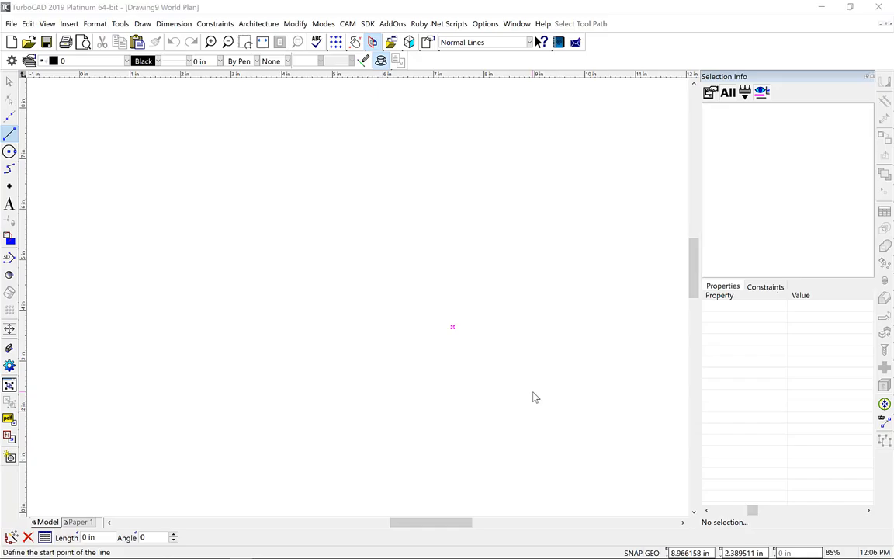
pyautogui.moveTo(493, 371)
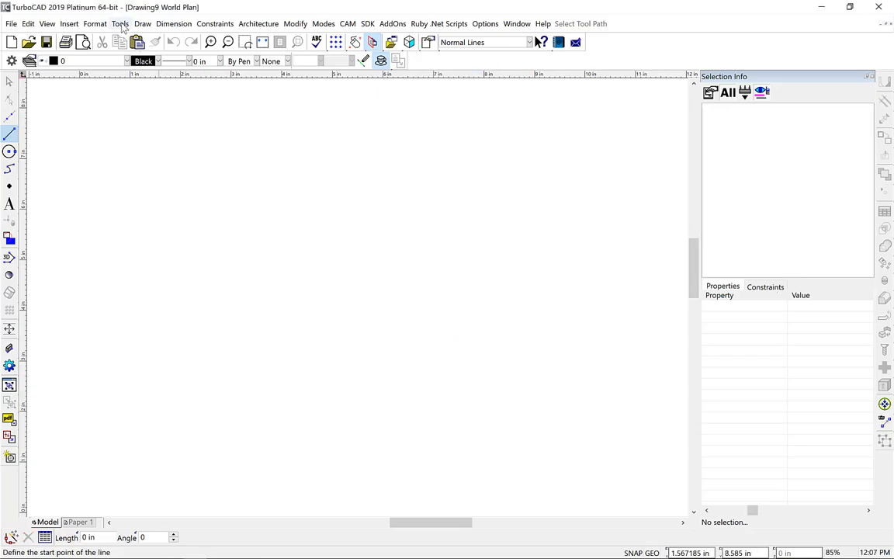
# Import page 1 of boeing757OneView.pdf as vector graphics
pyautogui.click(120, 23)
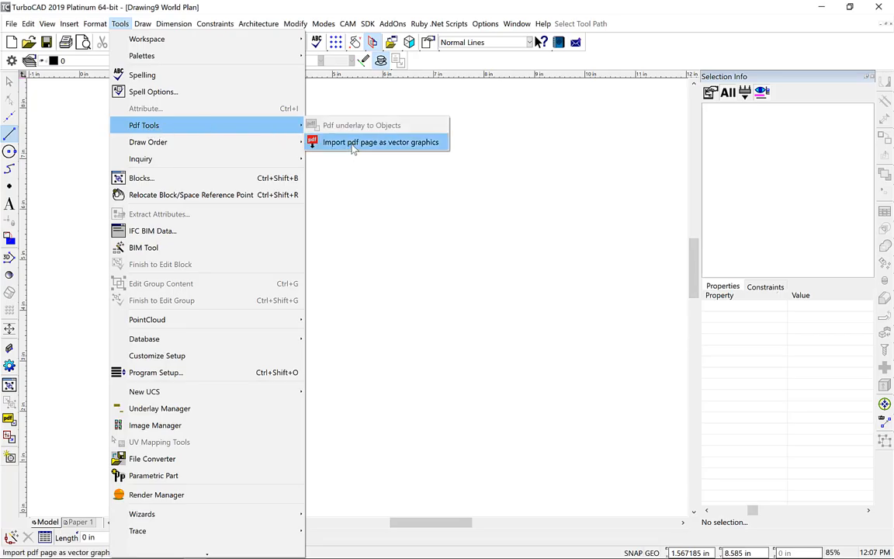
pyautogui.click(380, 142)
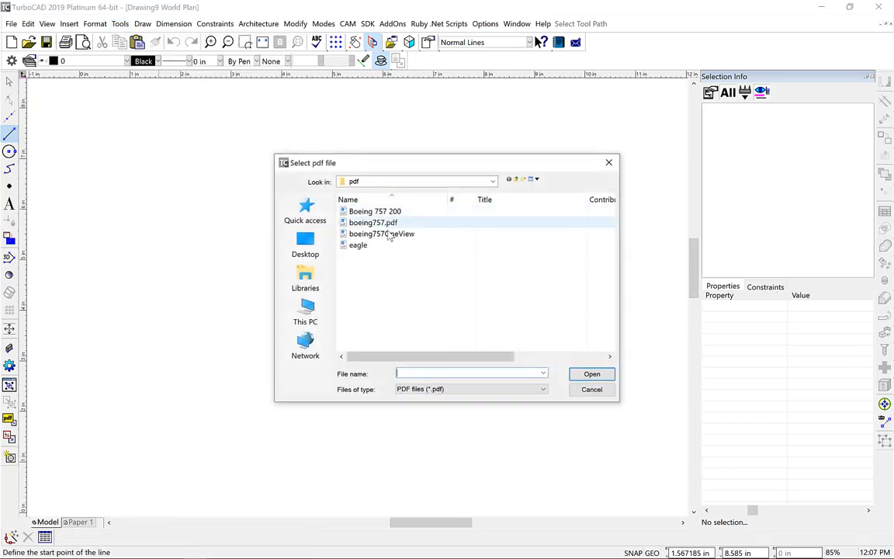
pyautogui.click(381, 233)
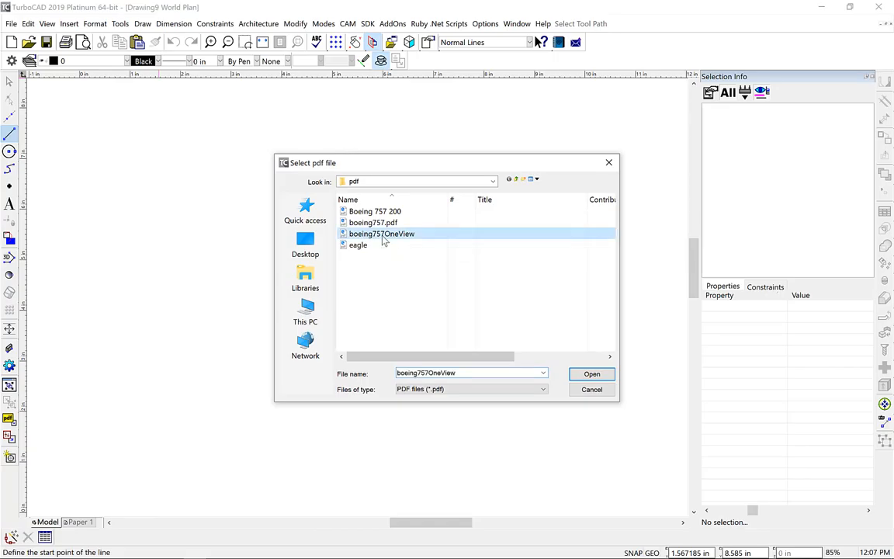
pyautogui.click(592, 373)
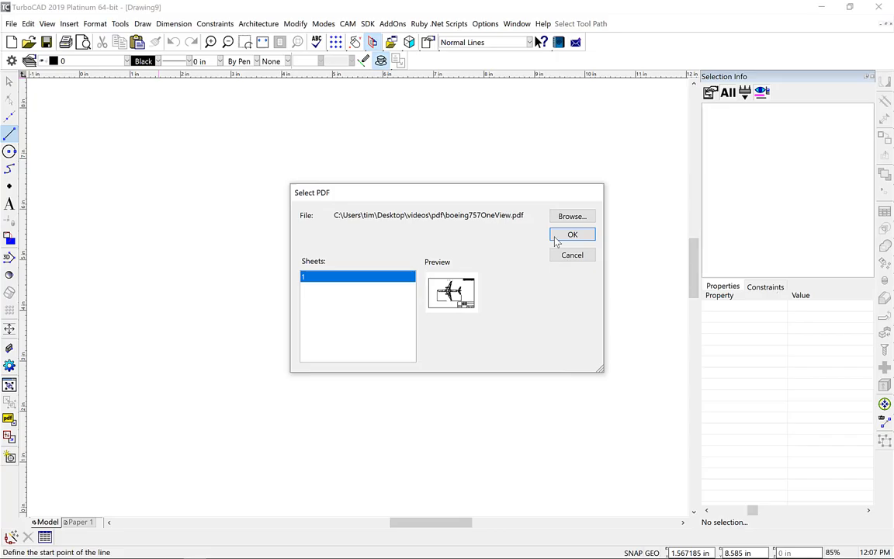
pyautogui.click(573, 234)
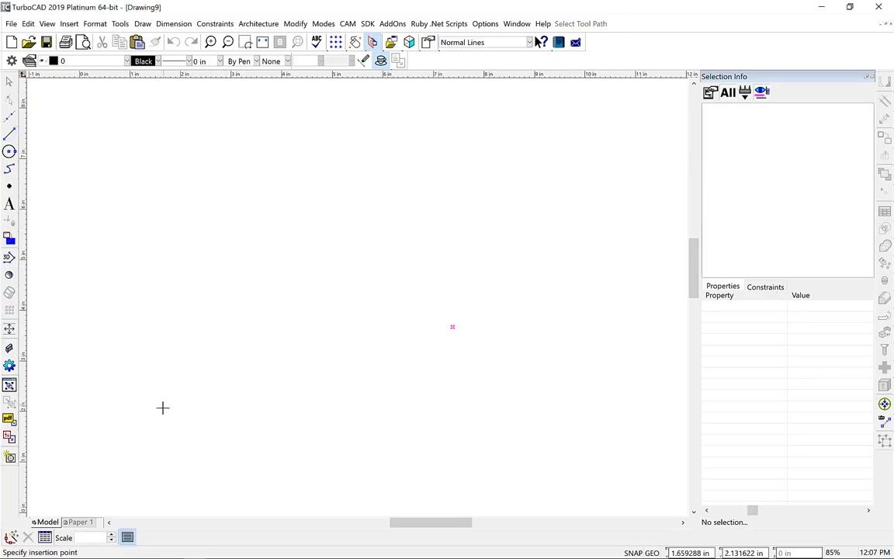
pyautogui.moveTo(131, 447)
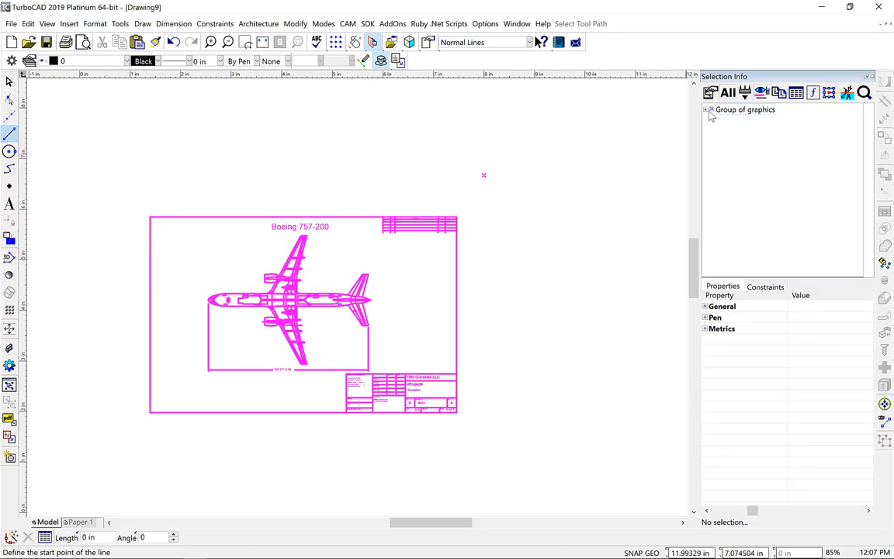
pyautogui.moveTo(707, 114)
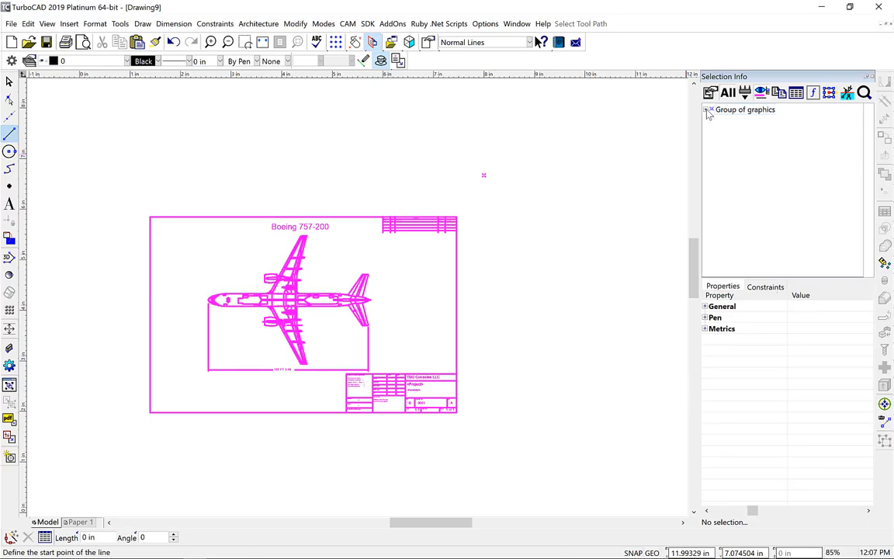
# Expand the imported group in Selection Info and pick one line from overlapping objects
pyautogui.click(707, 110)
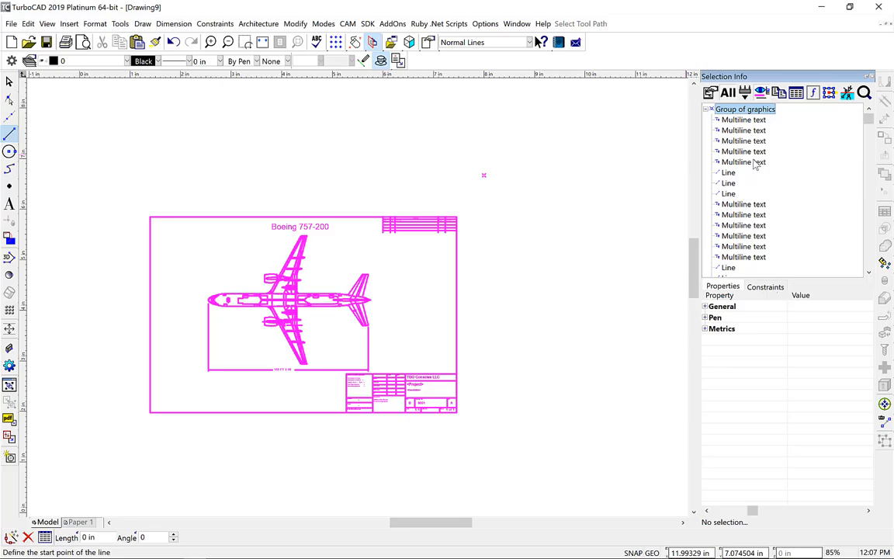
pyautogui.moveTo(662, 176)
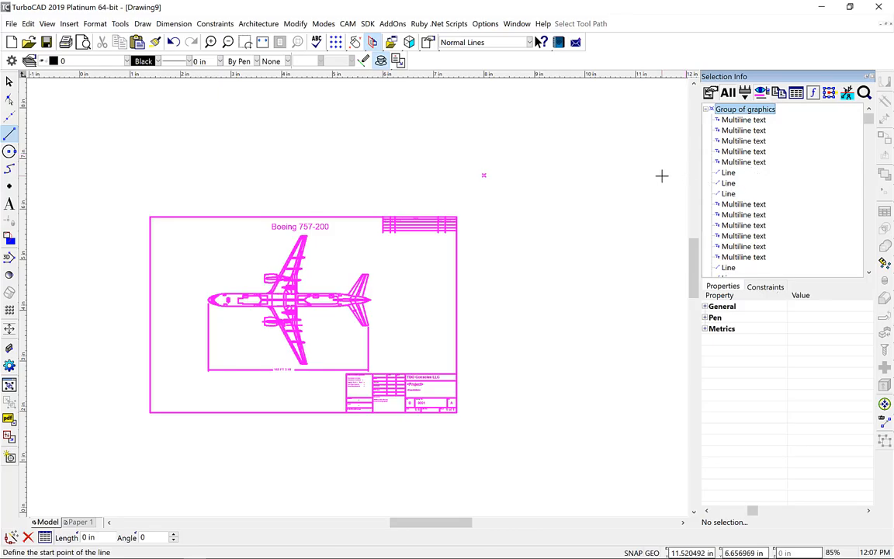
pyautogui.moveTo(403, 140)
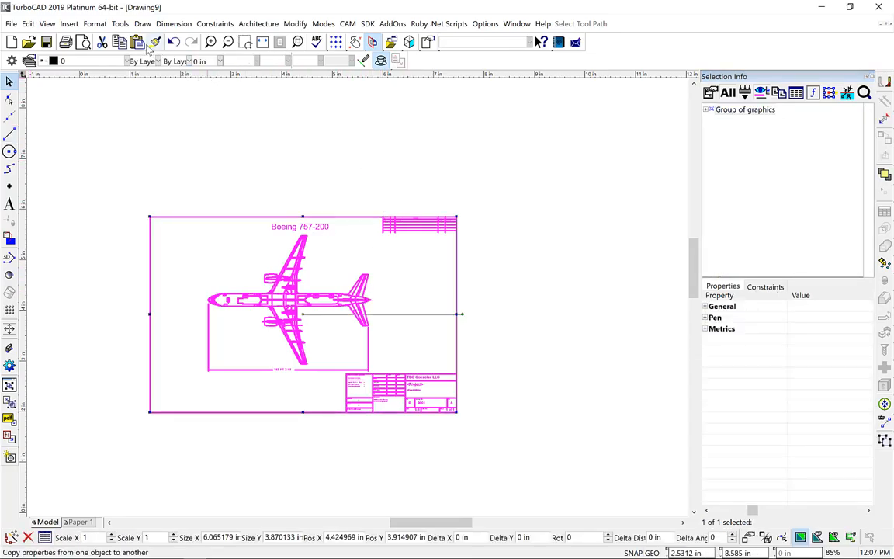
pyautogui.click(295, 23)
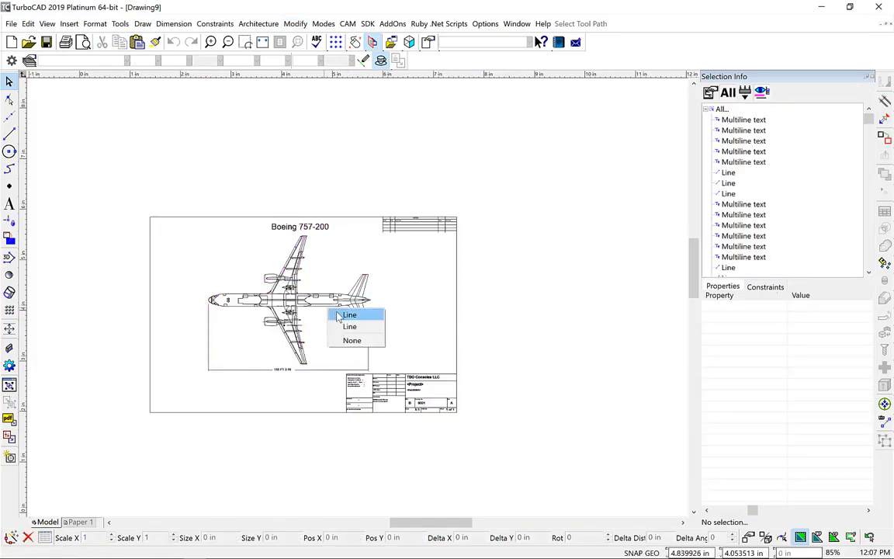
pyautogui.click(349, 314)
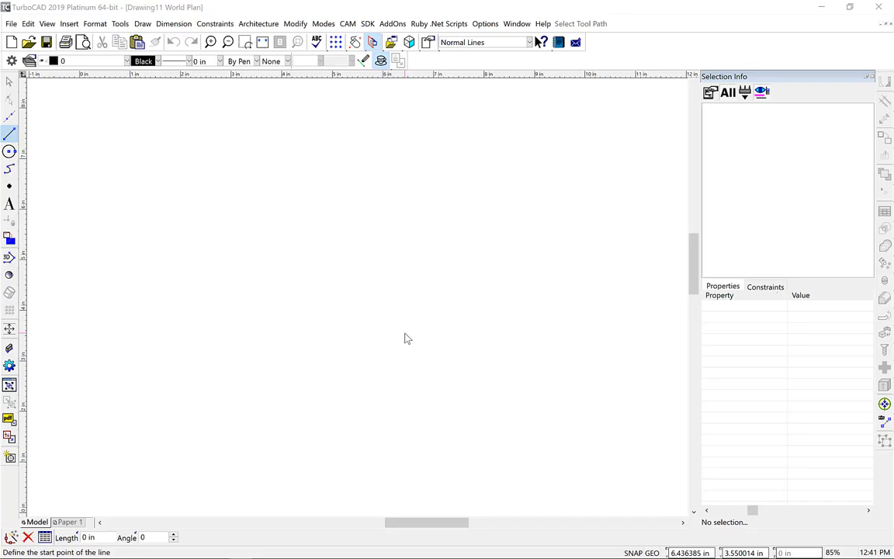
pyautogui.moveTo(140, 170)
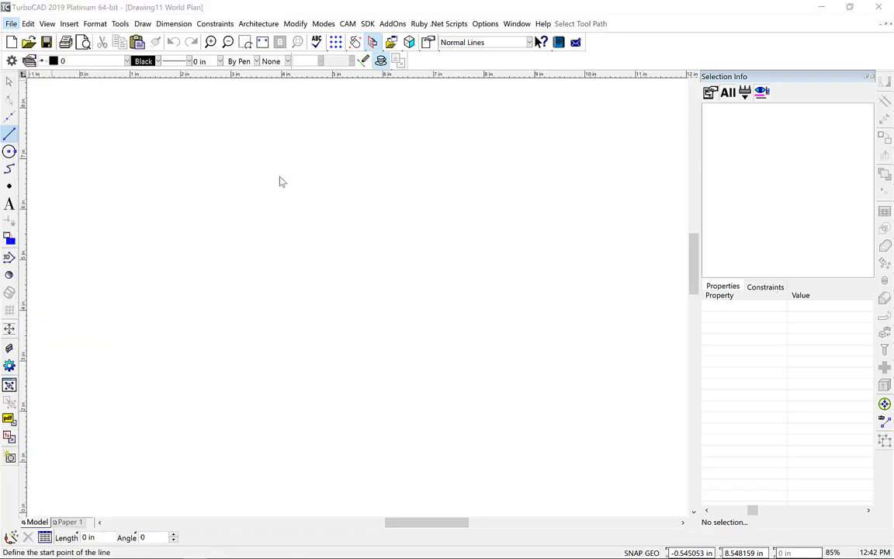
# Open the AutoCAD_WithUnderlay DWG drawing containing the Boeing underlay
pyautogui.click(28, 42)
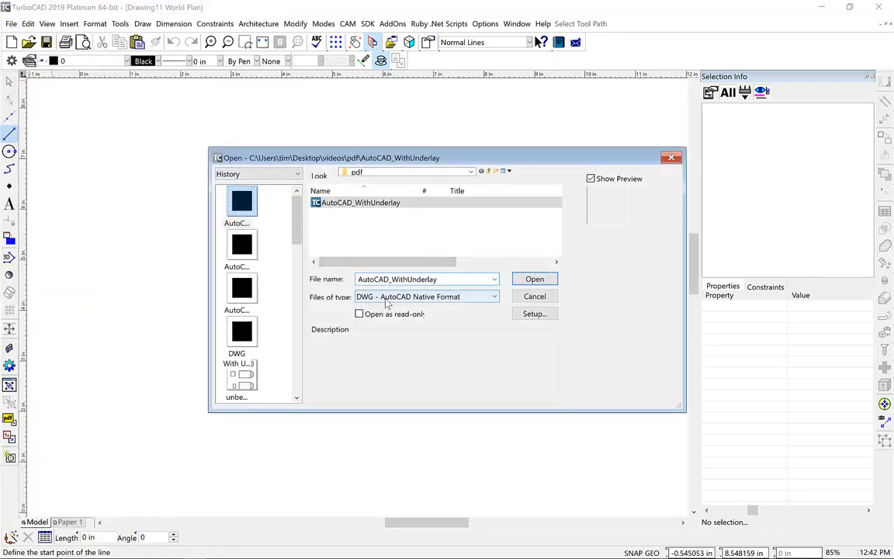
pyautogui.click(360, 203)
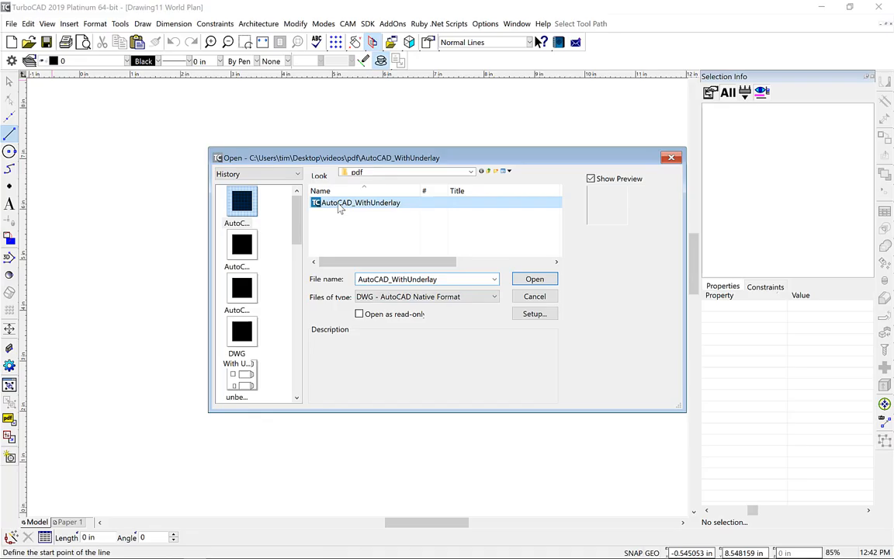
pyautogui.click(534, 279)
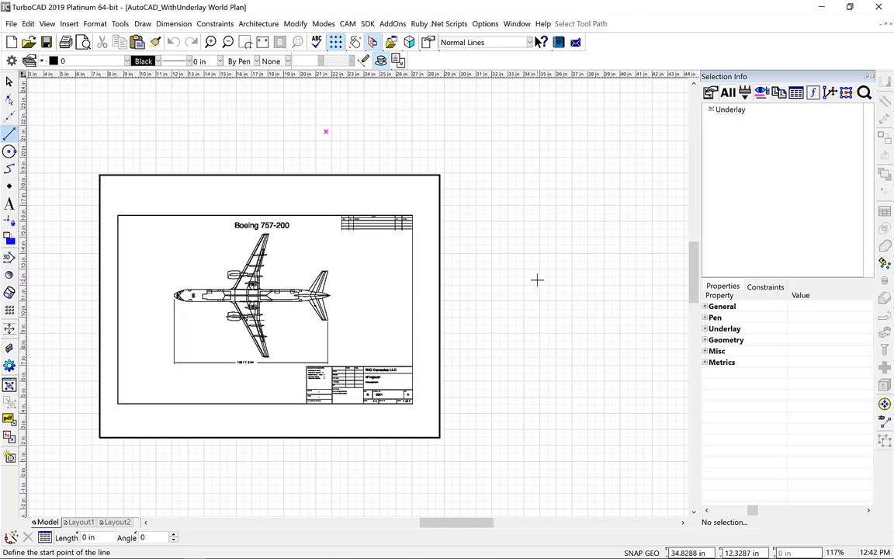
pyautogui.moveTo(758, 197)
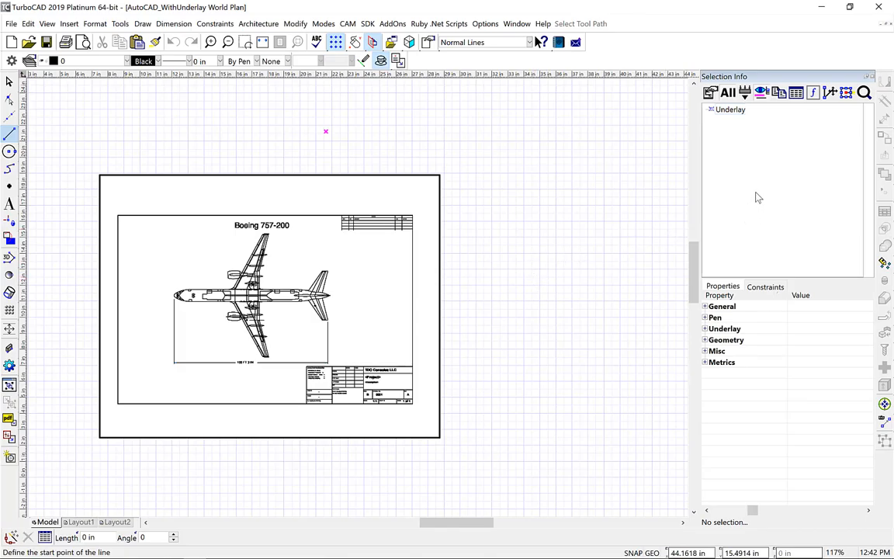
pyautogui.moveTo(738, 140)
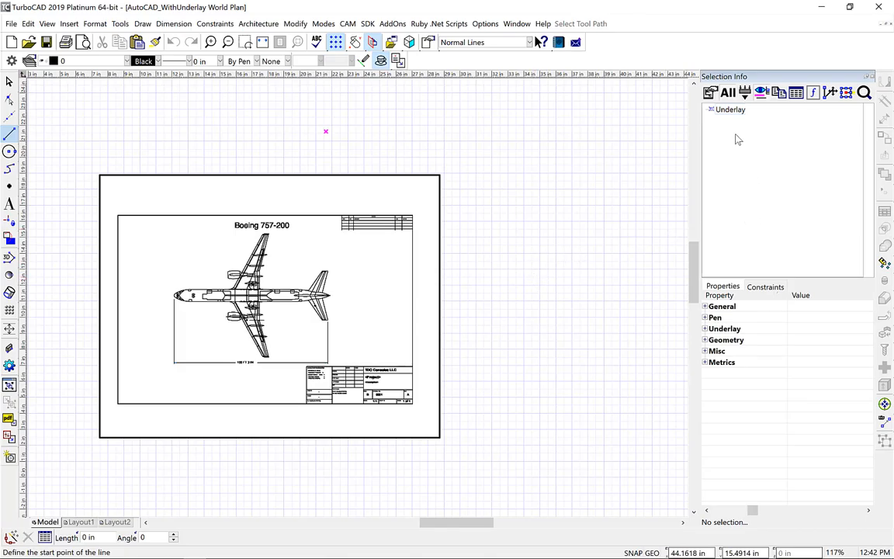
pyautogui.moveTo(631, 392)
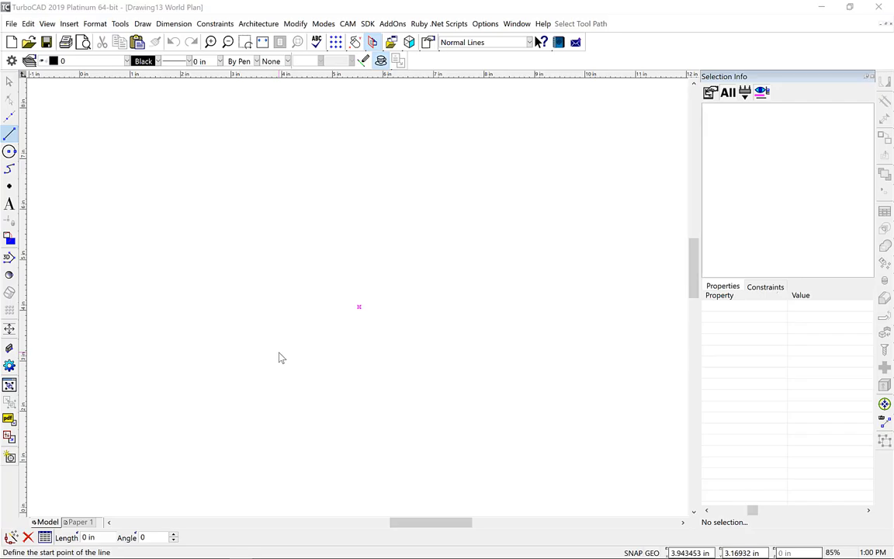
pyautogui.moveTo(276, 346)
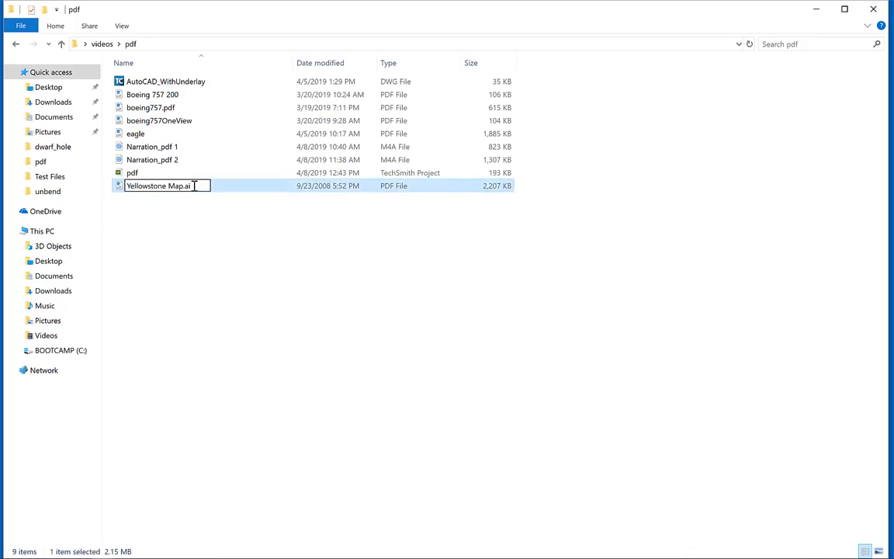
# Rename the Yellowstone Map file so its extension becomes .pdf
pyautogui.press('Backspace')
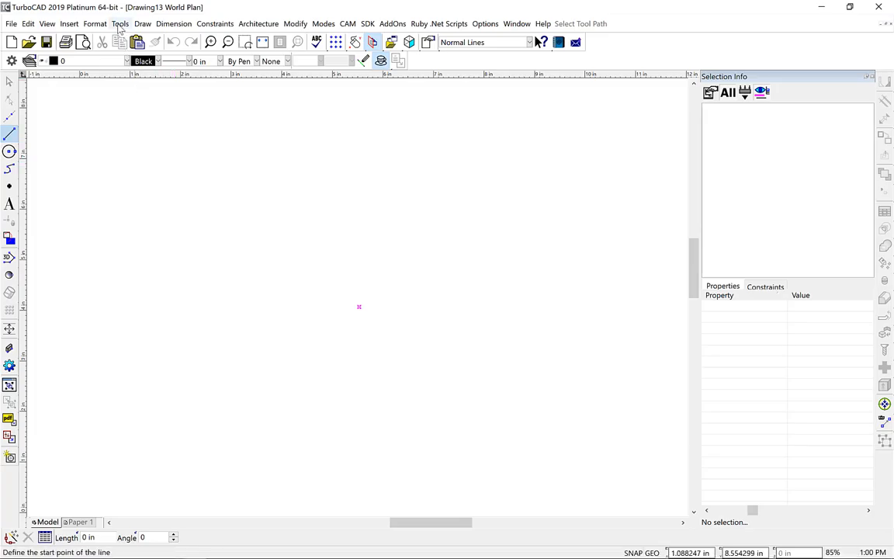
# Import sheet 1 of Yellowstone Map..pdf into TurboCAD as vector graphics
pyautogui.click(120, 23)
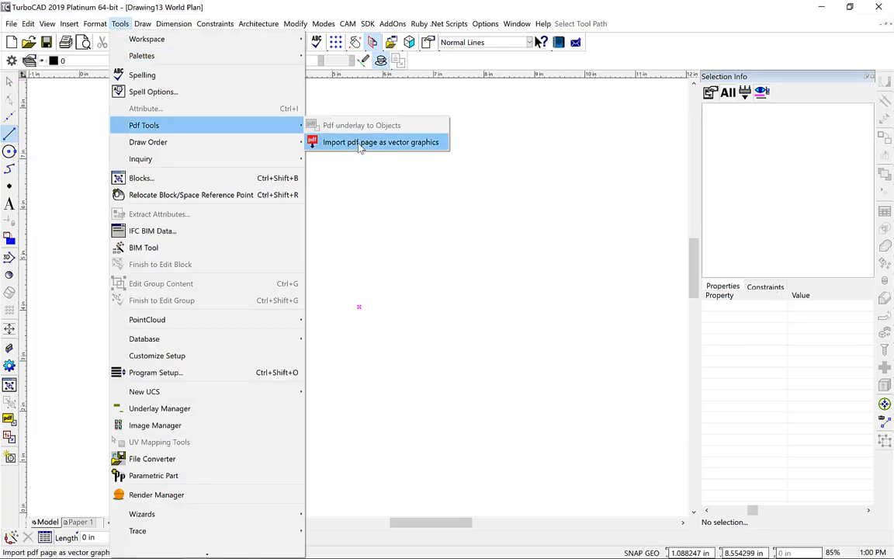
pyautogui.click(380, 142)
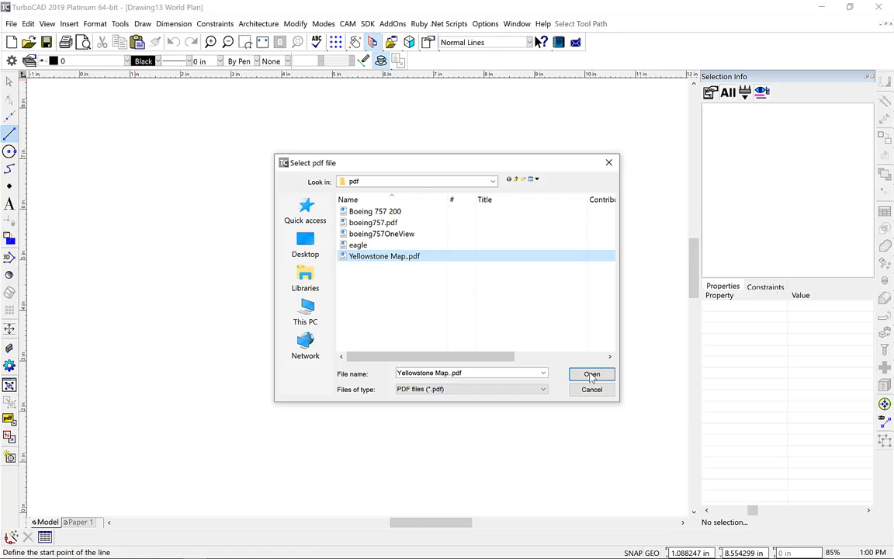
pyautogui.click(591, 374)
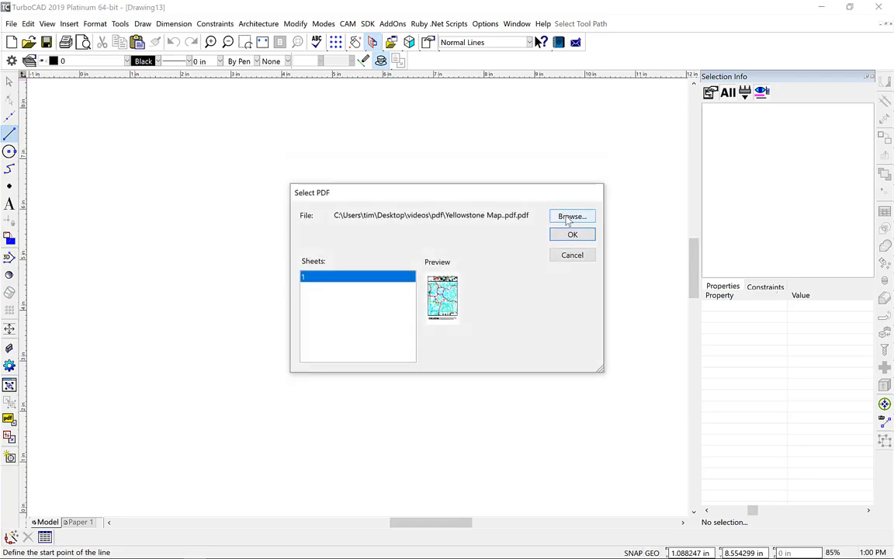
pyautogui.click(571, 235)
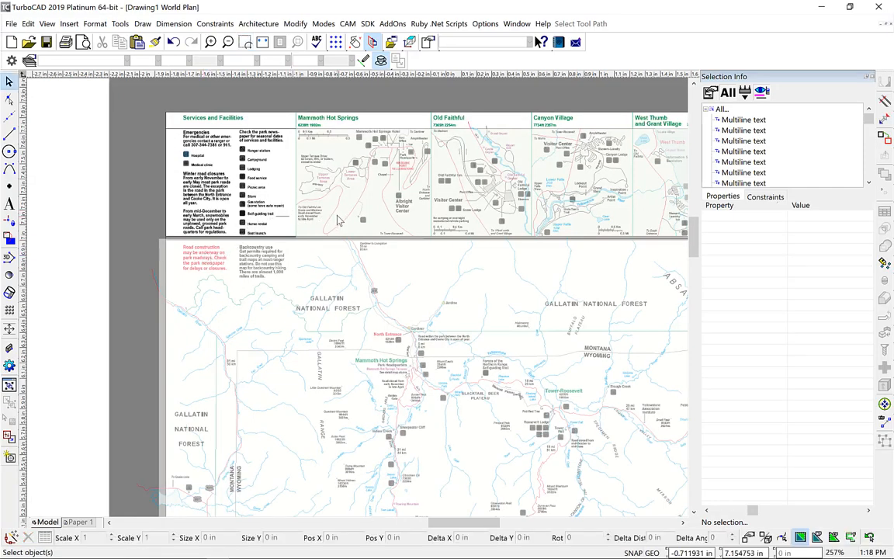
pyautogui.rightClick(340, 218)
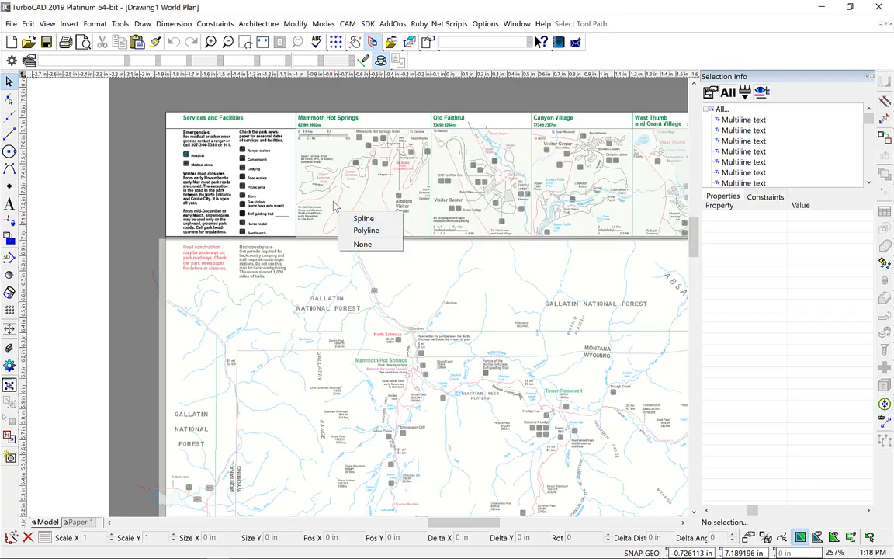
pyautogui.moveTo(335, 206)
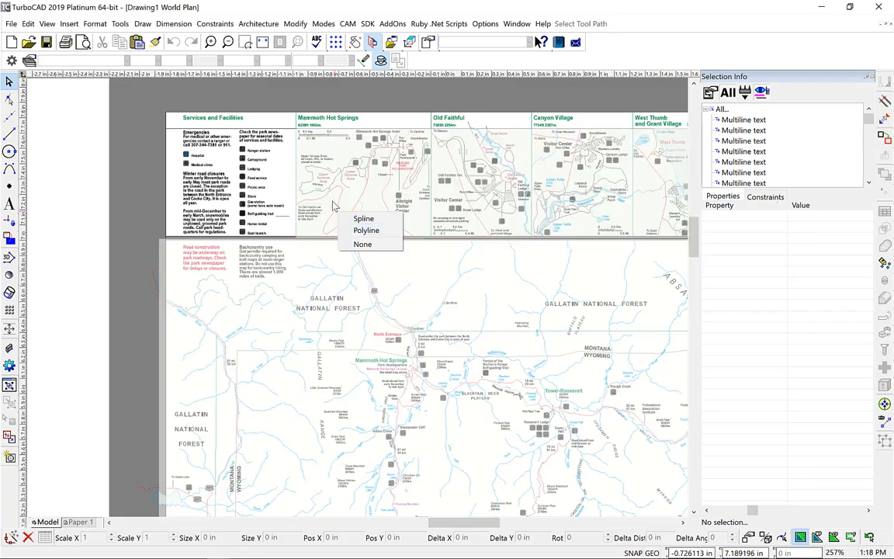